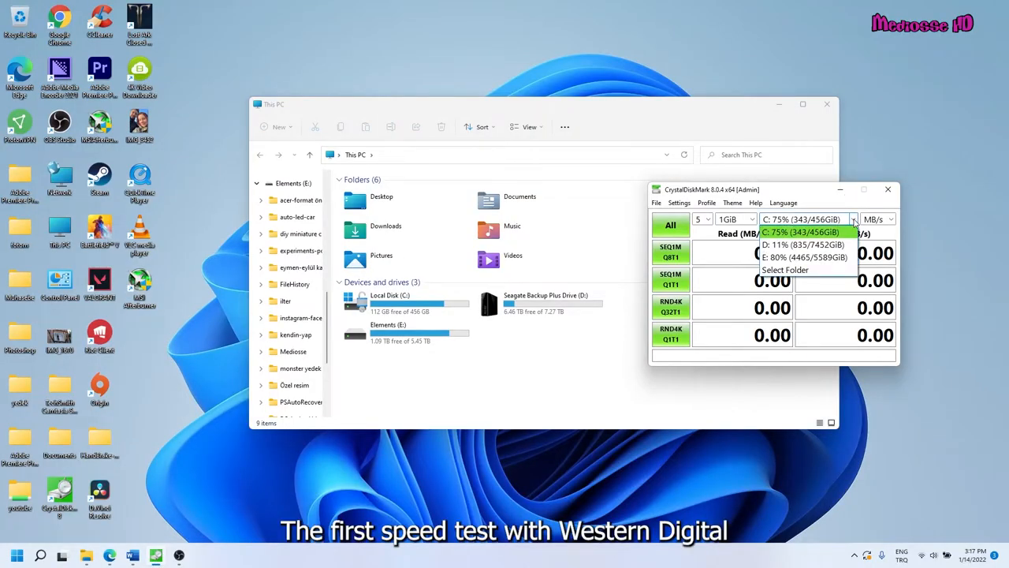
mouse_move(804, 244)
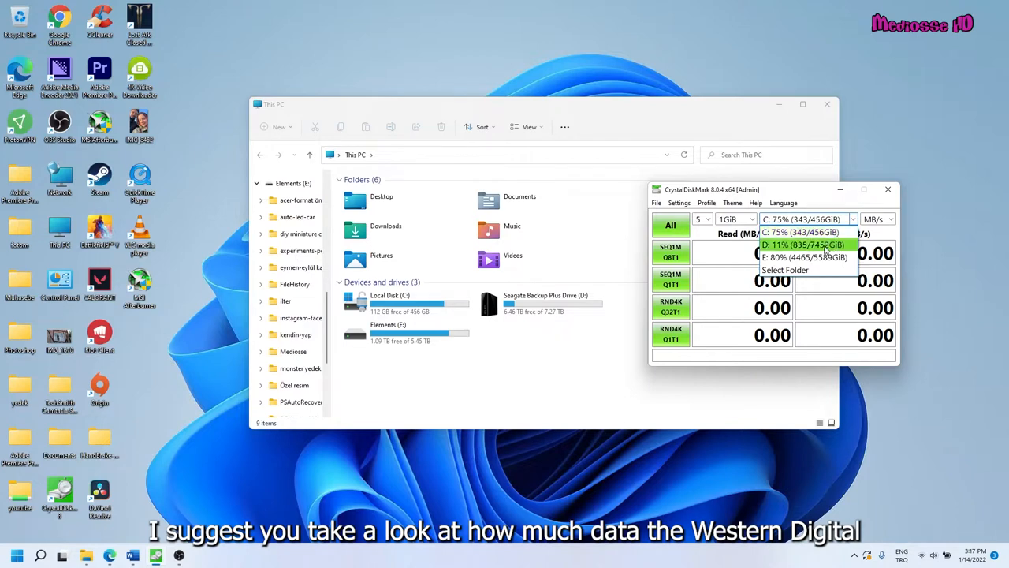
Step: Select drive D: (Seagate Backup Plus) and run the All benchmark
click(800, 245)
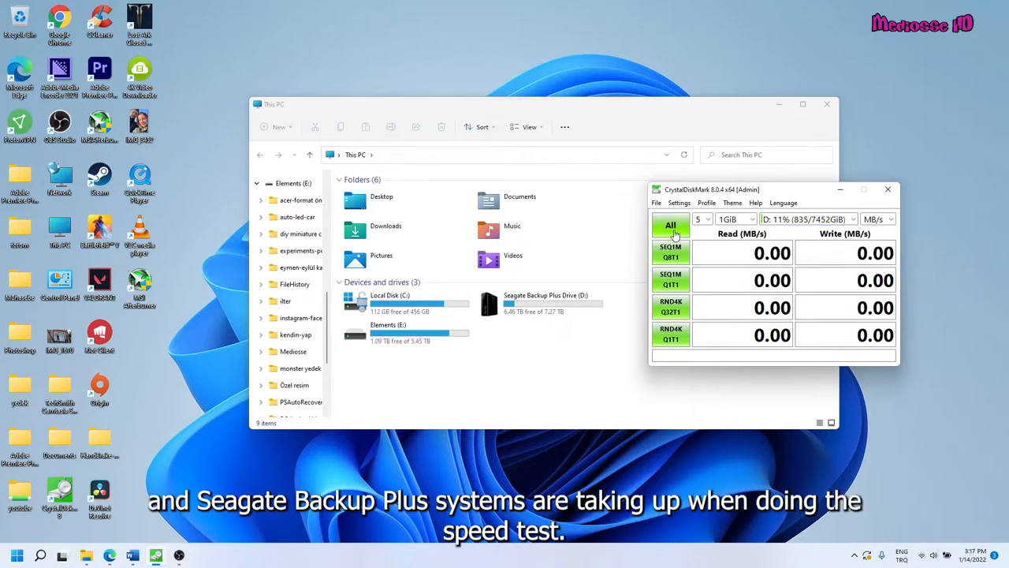
click(671, 225)
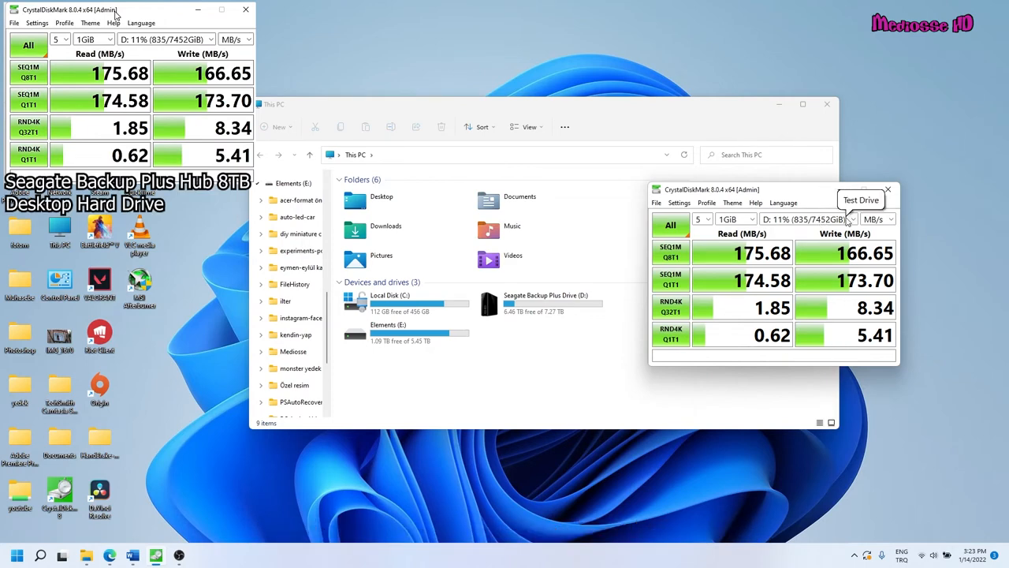
Step: Select drive E: (WD Elements) and run the All benchmark
click(851, 220)
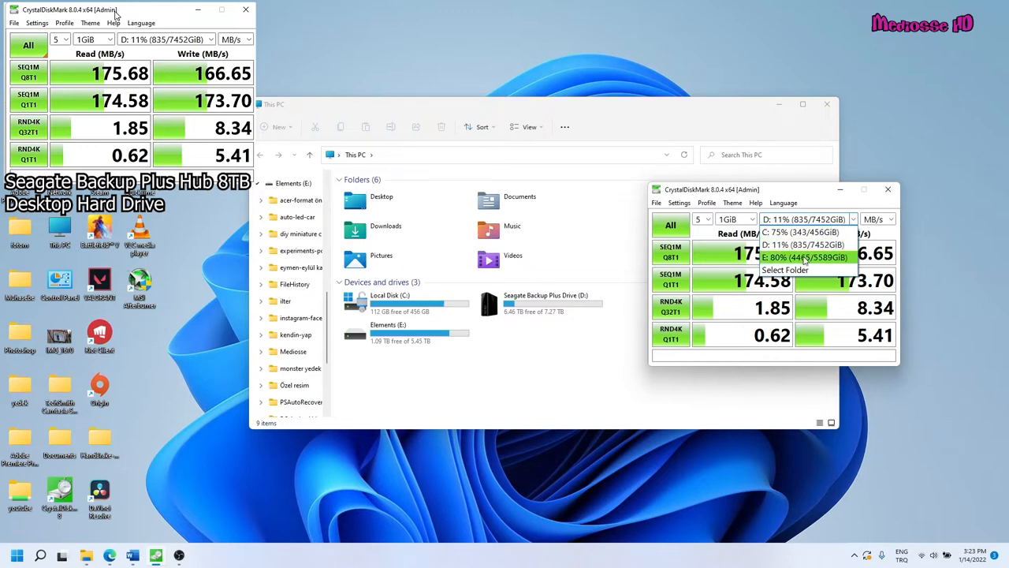
click(804, 257)
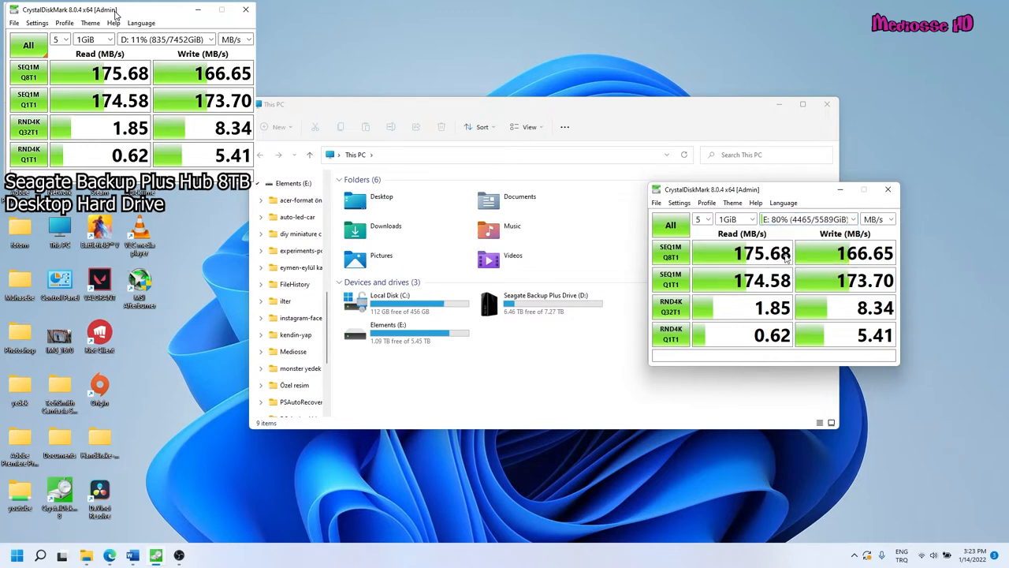
click(670, 226)
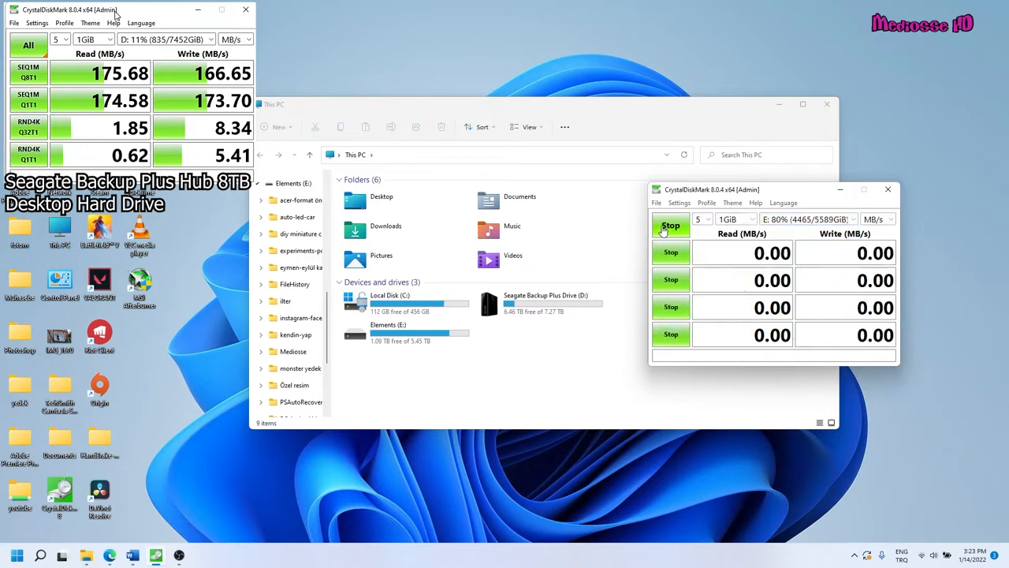
click(670, 226)
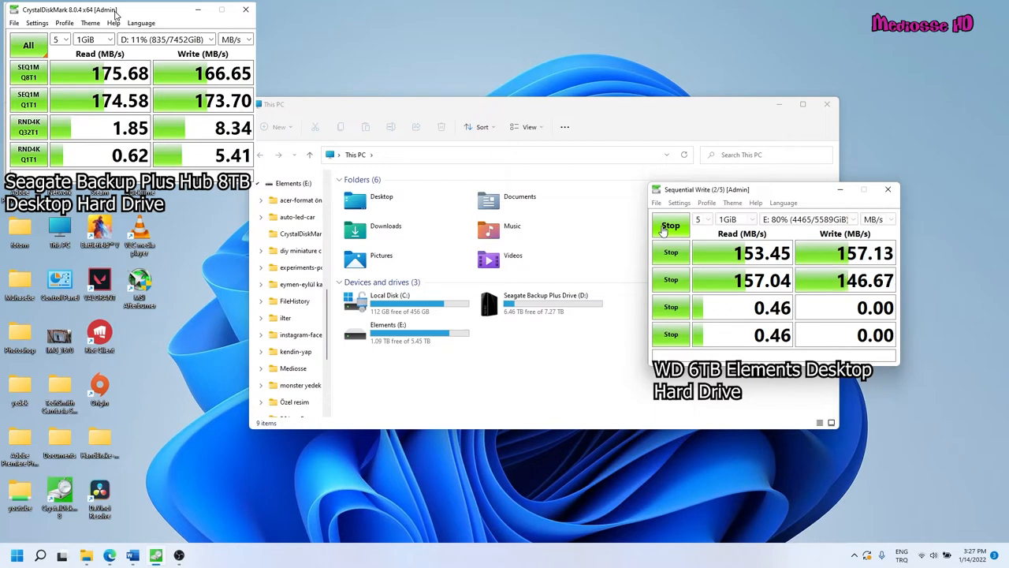
click(670, 226)
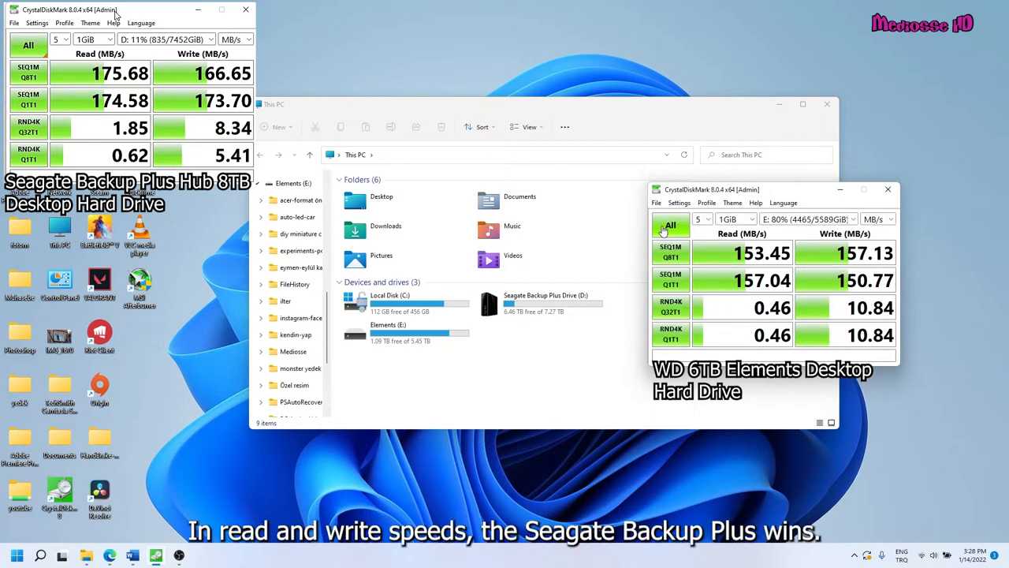
mouse_move(819, 195)
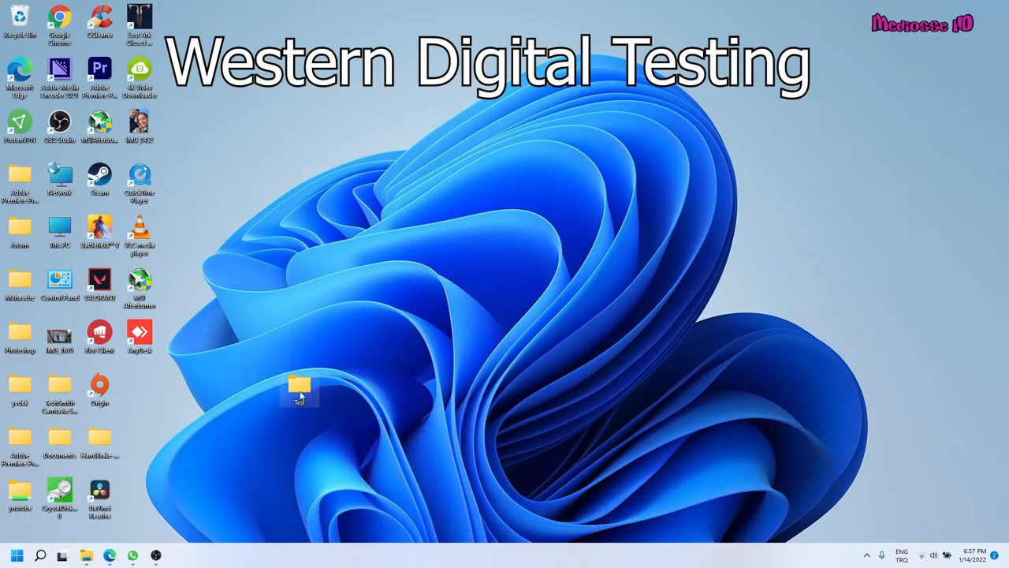
Step: Open the Test folder on the desktop
double_click(299, 386)
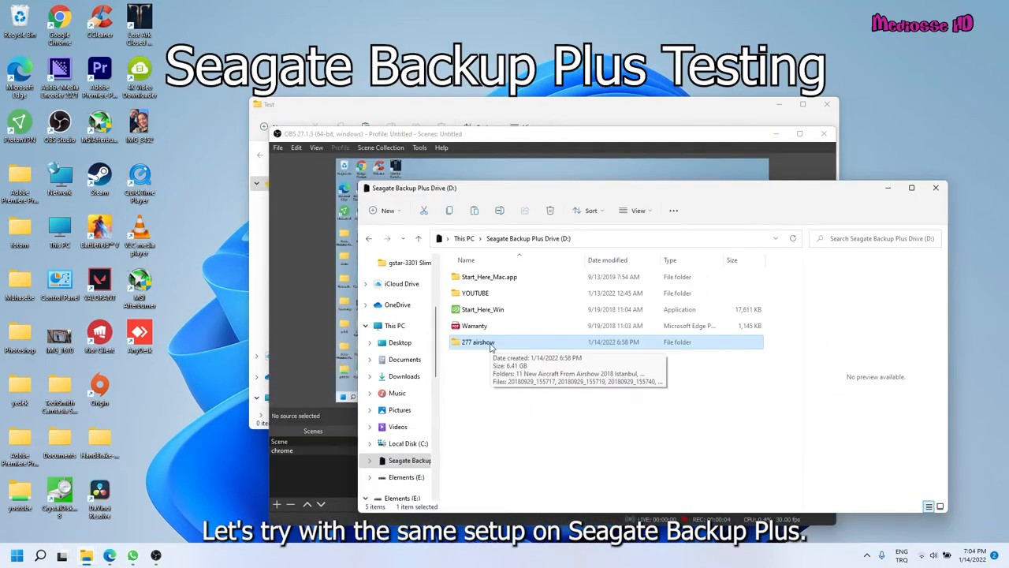
Step: Check the 277 airshow folder's properties (6.41 GB, 50 files), then reopen its context menu
right_click(476, 341)
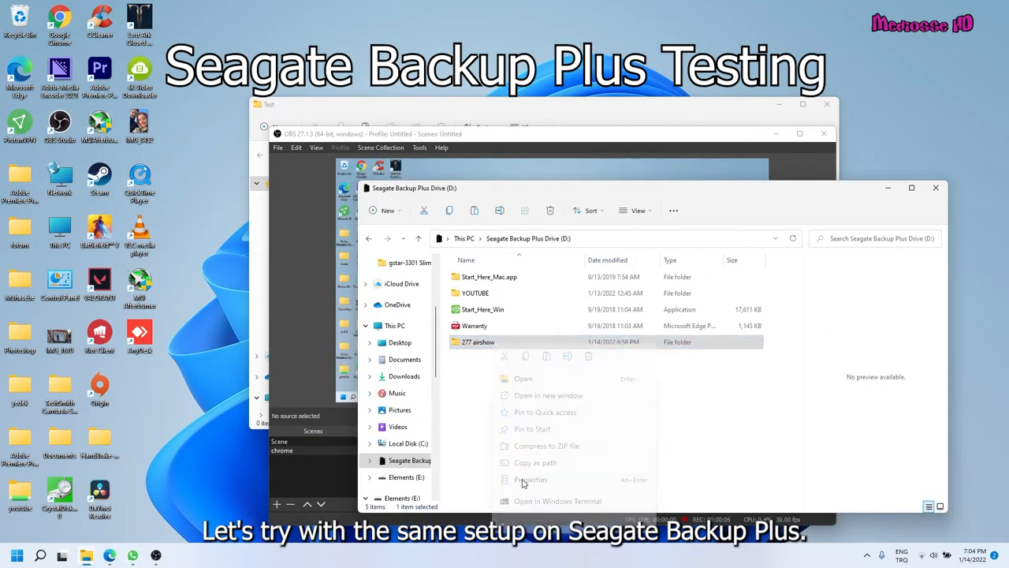
click(530, 478)
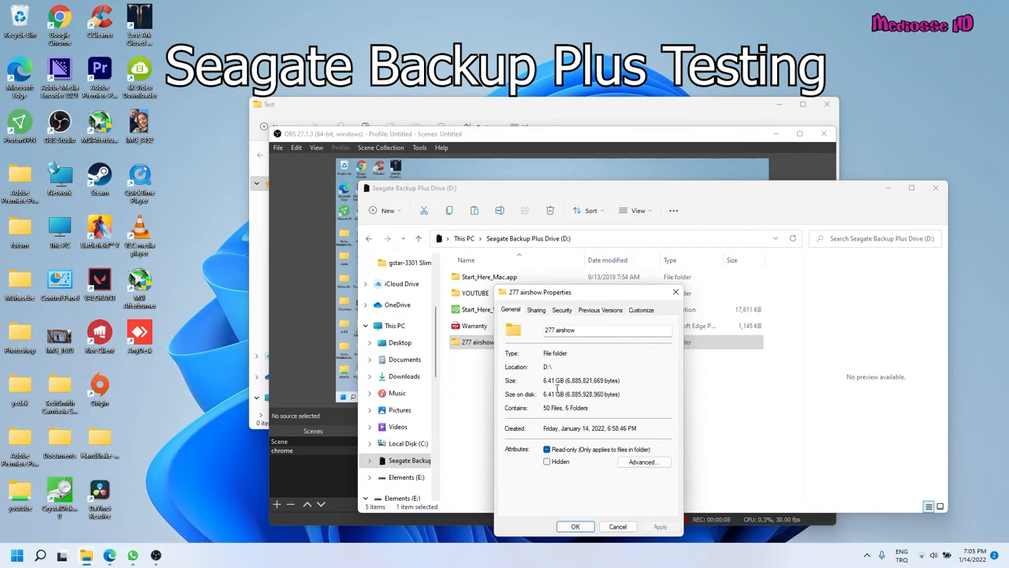
click(575, 525)
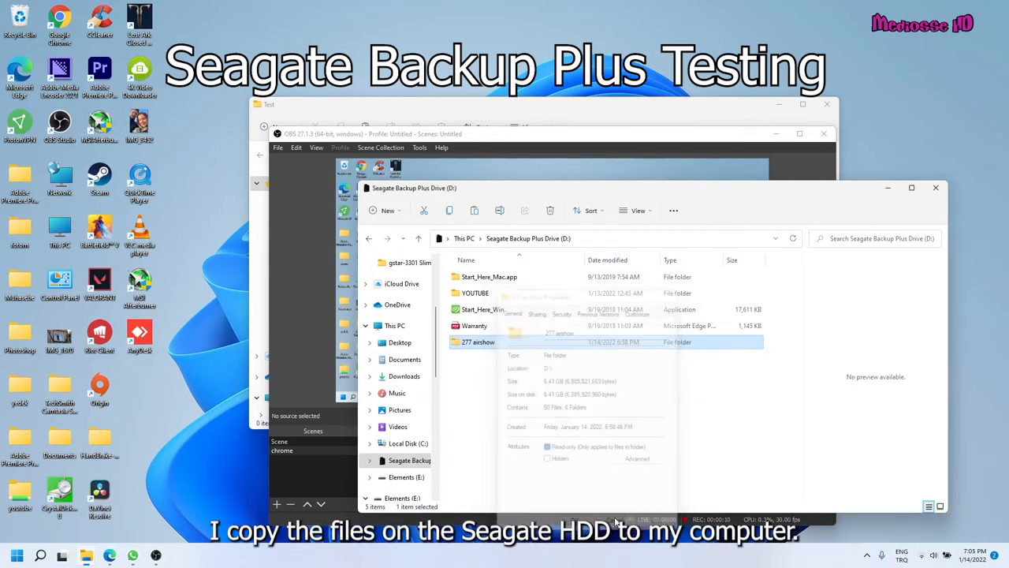
right_click(477, 341)
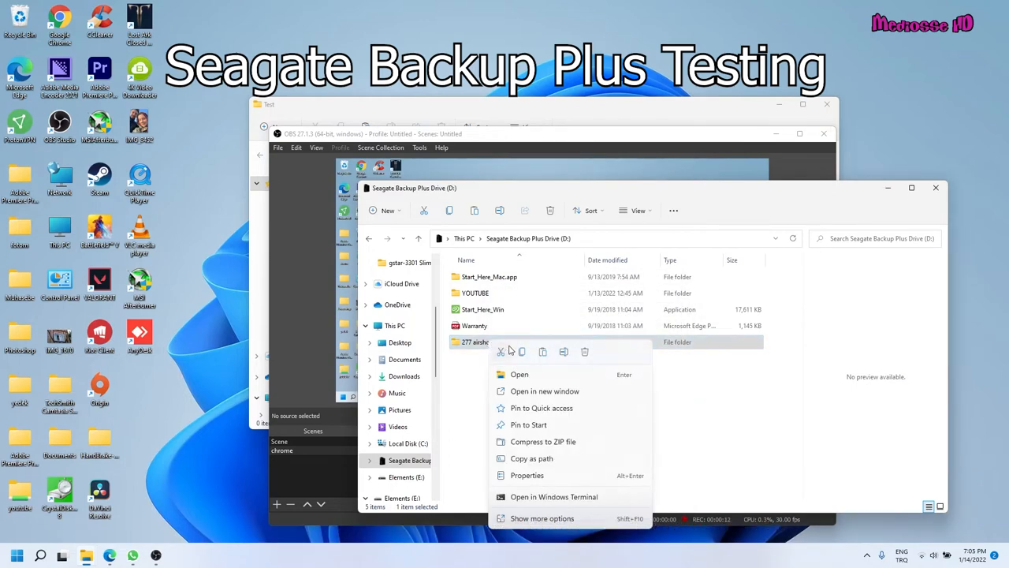